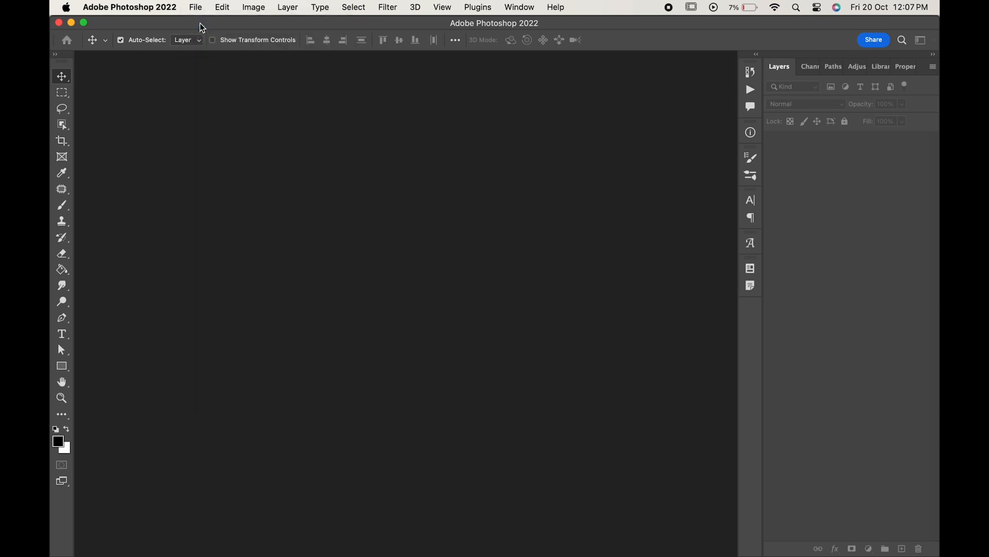
Step: Create a new 1000×1000 px, 300 ppi document with a white background
click(195, 7)
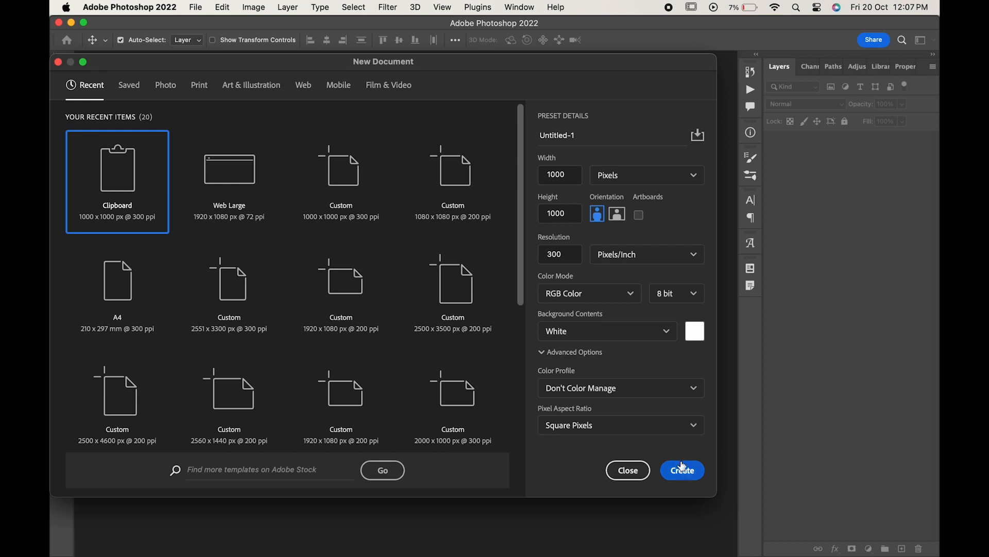
click(683, 470)
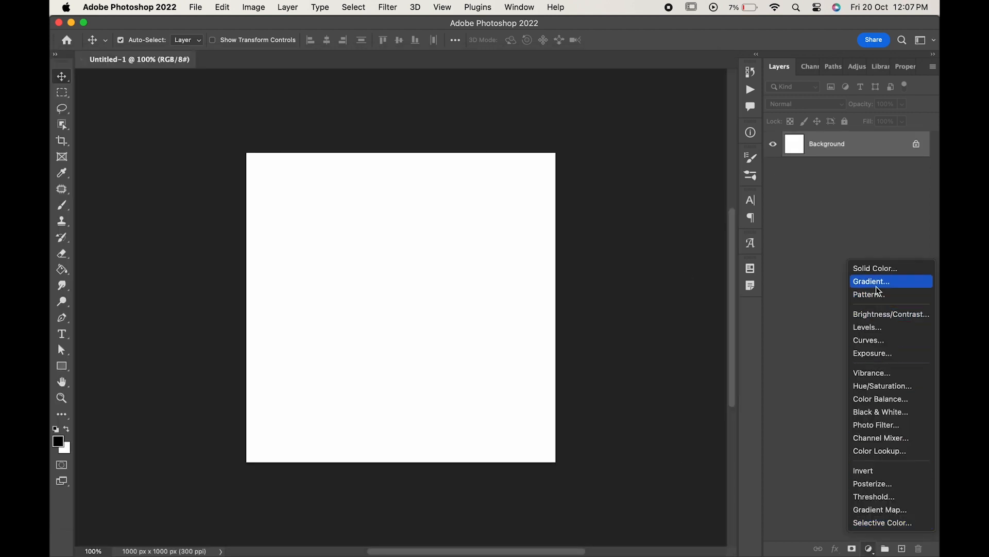
Step: Add a Gradient fill layer with stops set from blue 1e3c72 to dark navy
click(871, 281)
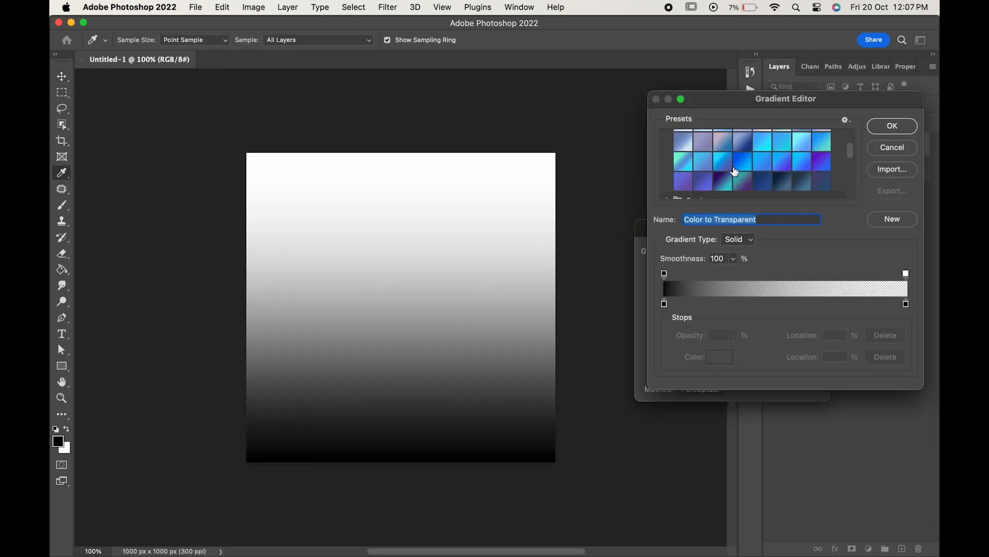
click(761, 181)
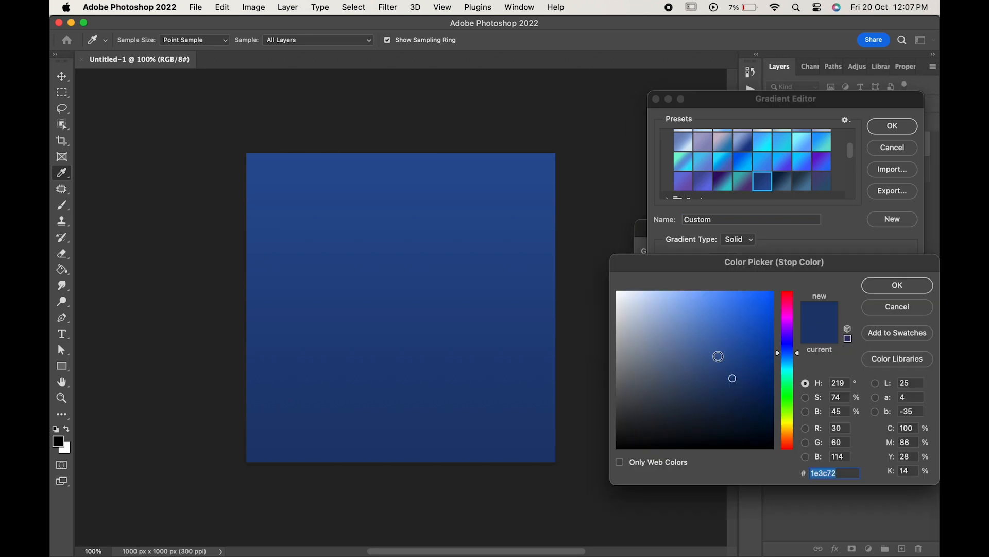
text(07214)
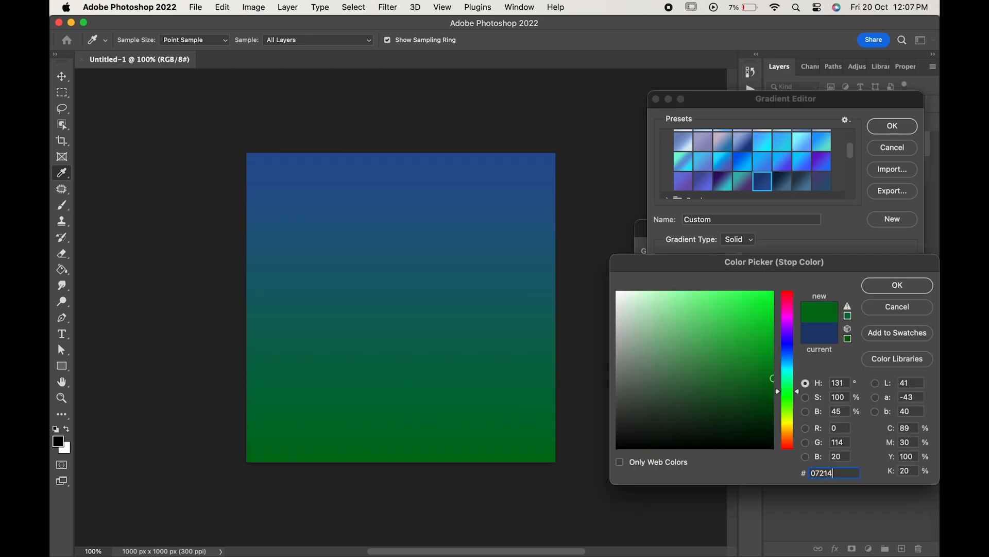
click(896, 285)
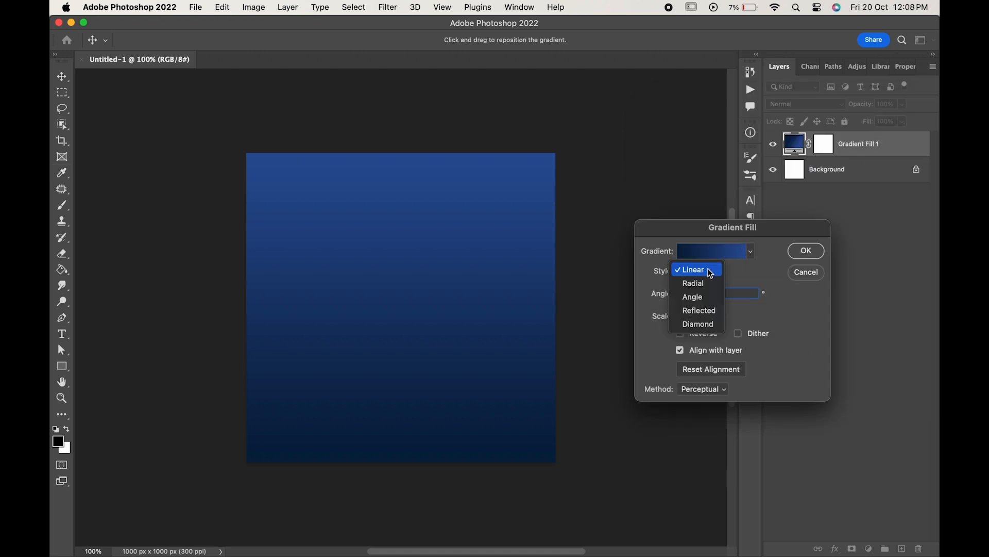
Step: Set the gradient fill style to Radial and enlarge its scale
click(692, 283)
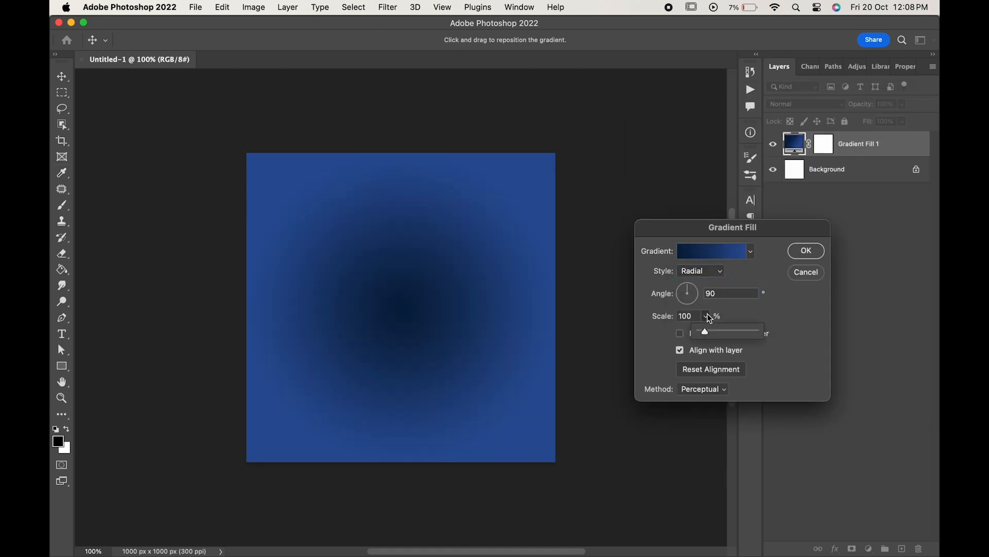
drag(705, 332, 725, 333)
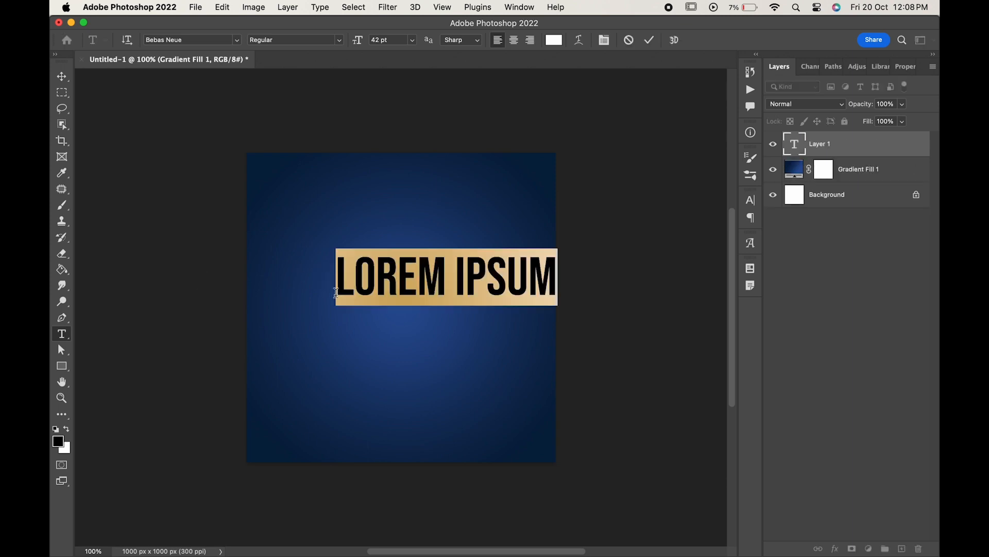
Step: Type DIGITAL as white text and commit it
text(D)
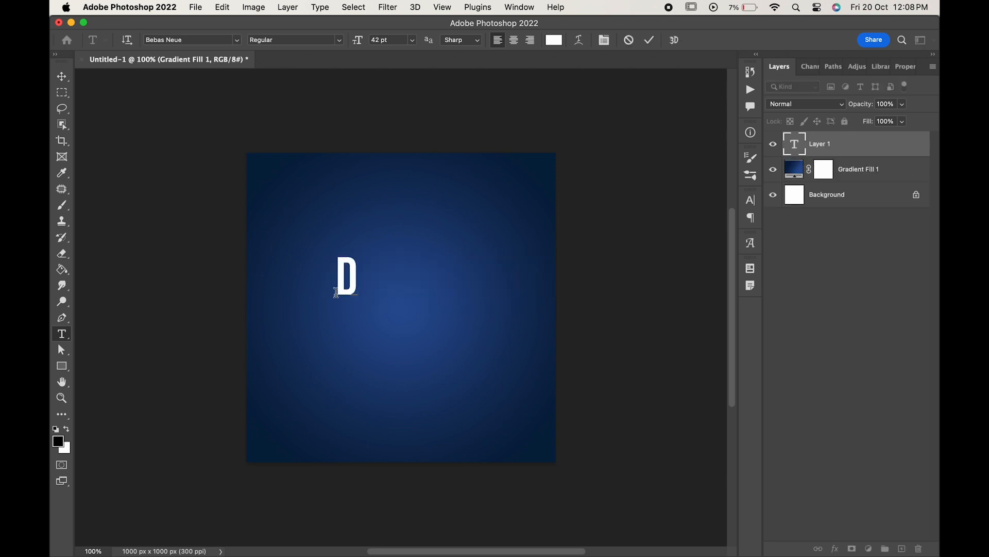
text(IGITAL)
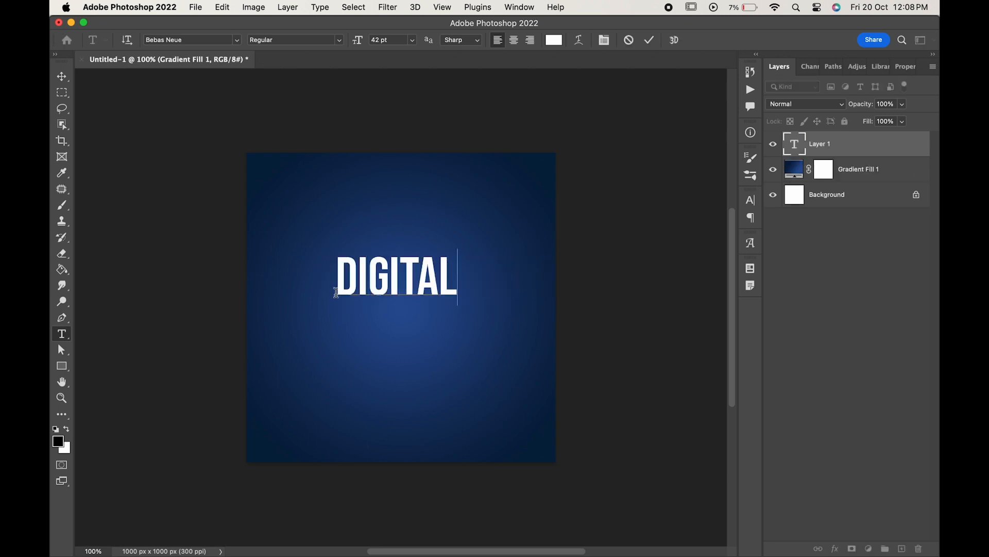
key(cmd+t)
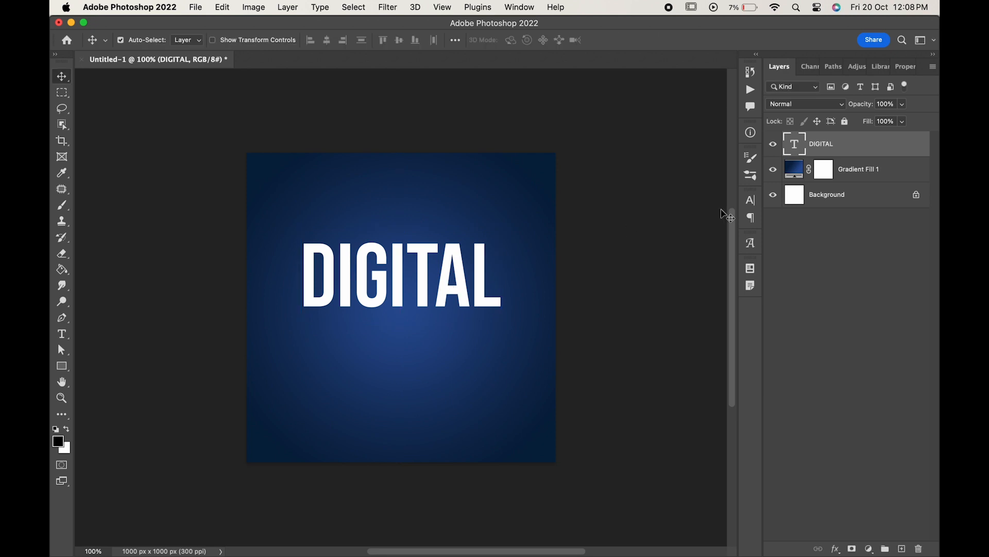
Step: Convert the DIGITAL text layer to a shape layer via its right-click menu
right_click(820, 144)
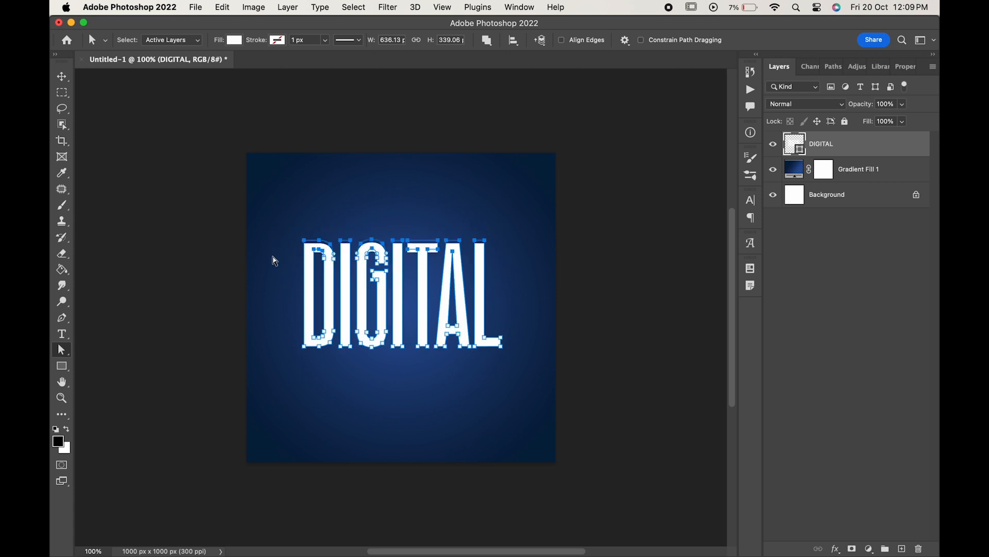
click(61, 75)
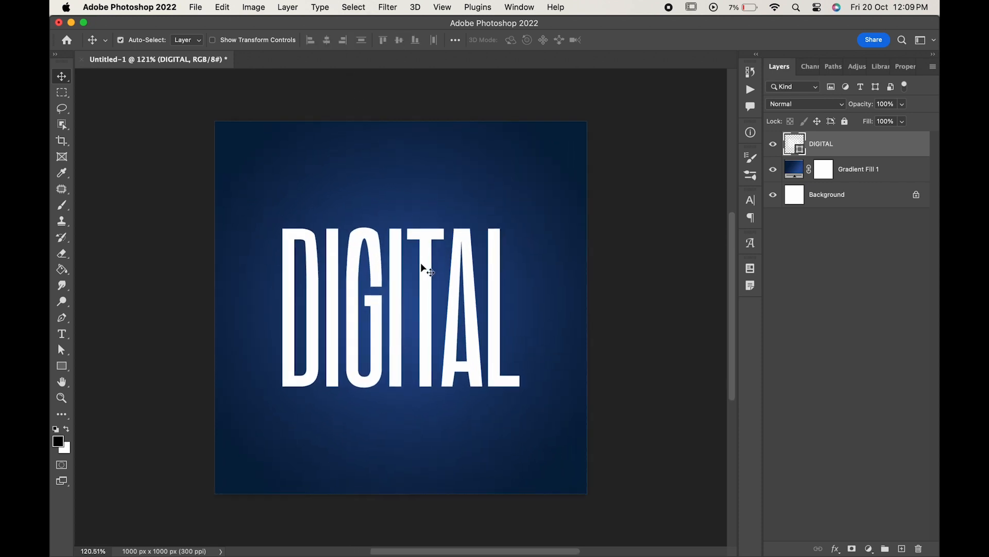
Step: Zoom in on the stretched DIGITAL letters with Cmd+=
key(cmd+=)
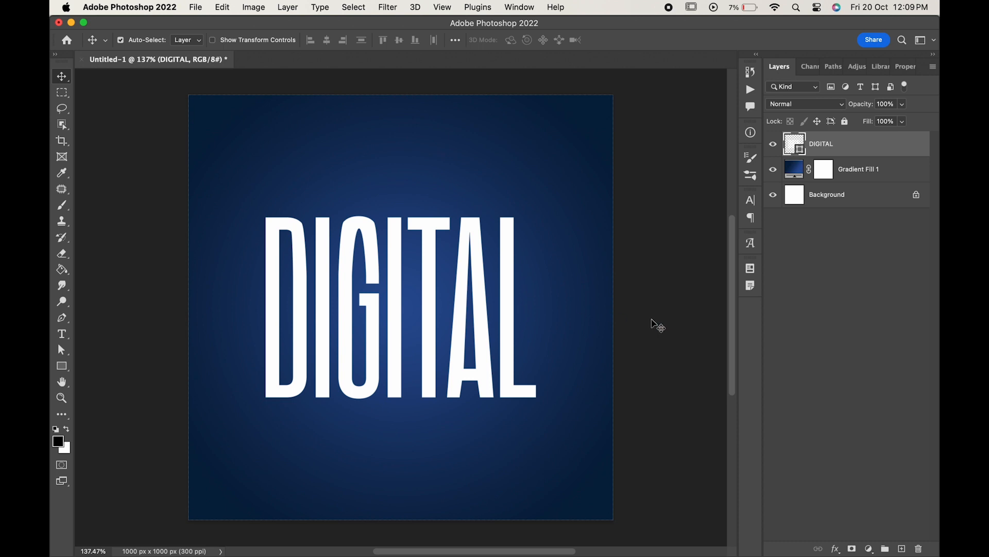